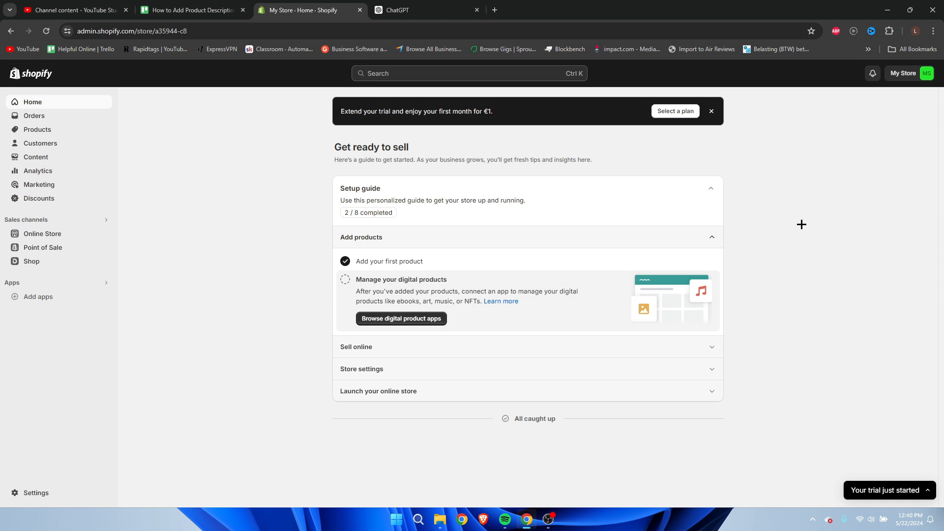
# - From the Products list, preview the T-Shirt on the storefront, which has no description yet
pyautogui.click(36, 129)
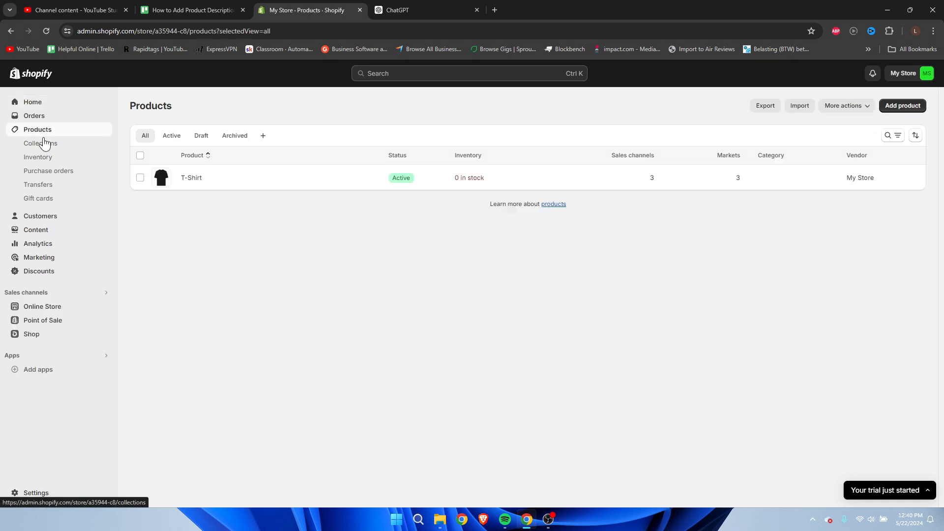
pyautogui.moveTo(191, 177)
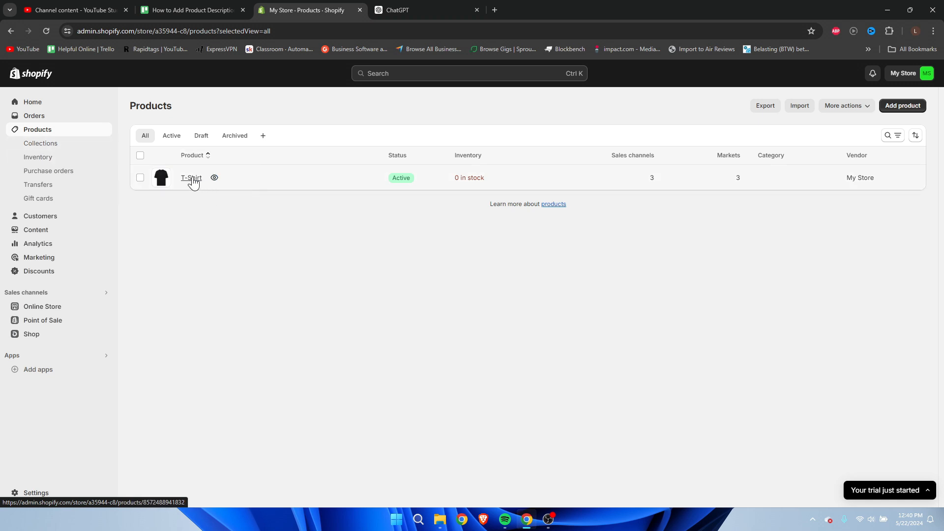
pyautogui.click(214, 178)
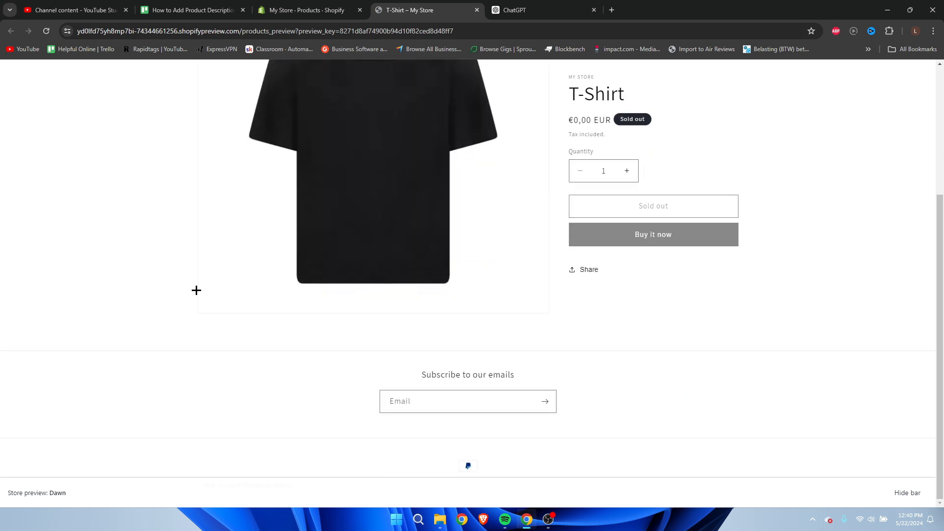
pyautogui.scroll(3)
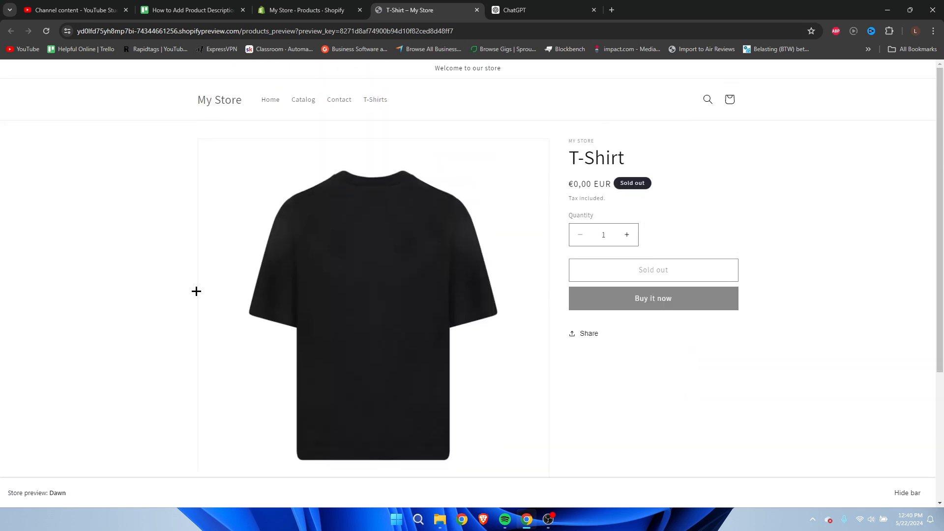
pyautogui.moveTo(281, 317)
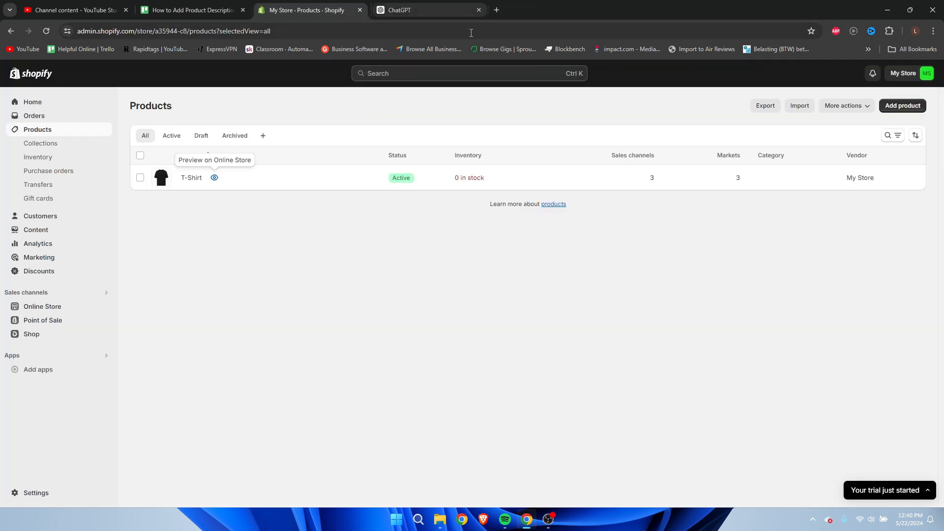
# - Open the T-Shirt product from the Products list to edit it
pyautogui.click(192, 177)
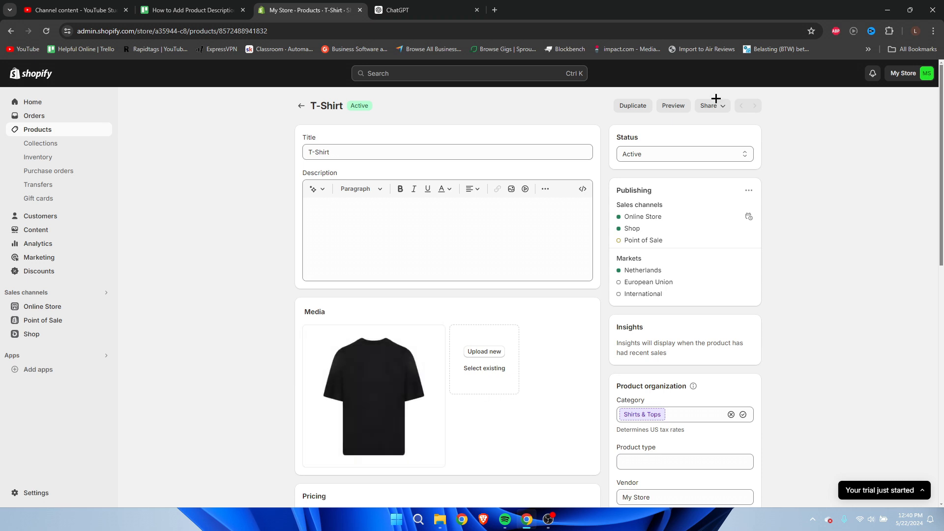
pyautogui.moveTo(831, 356)
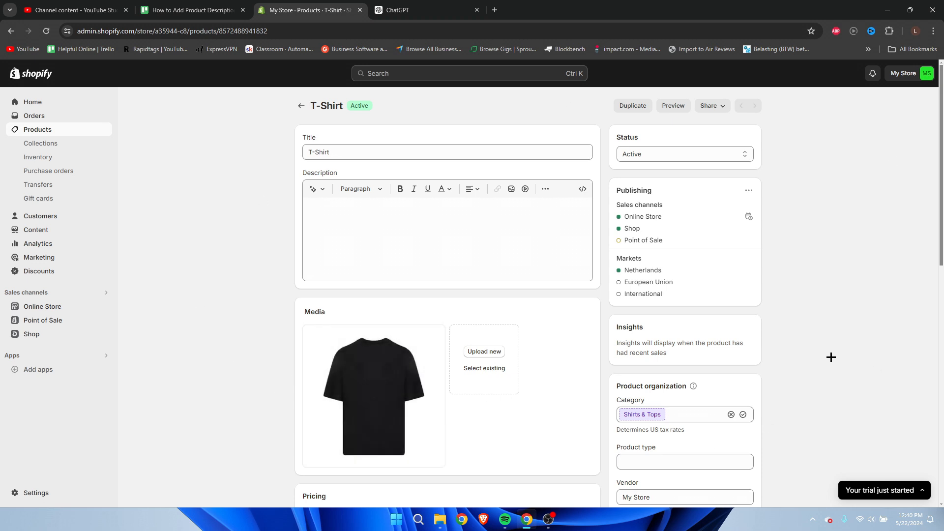
pyautogui.moveTo(423, 391)
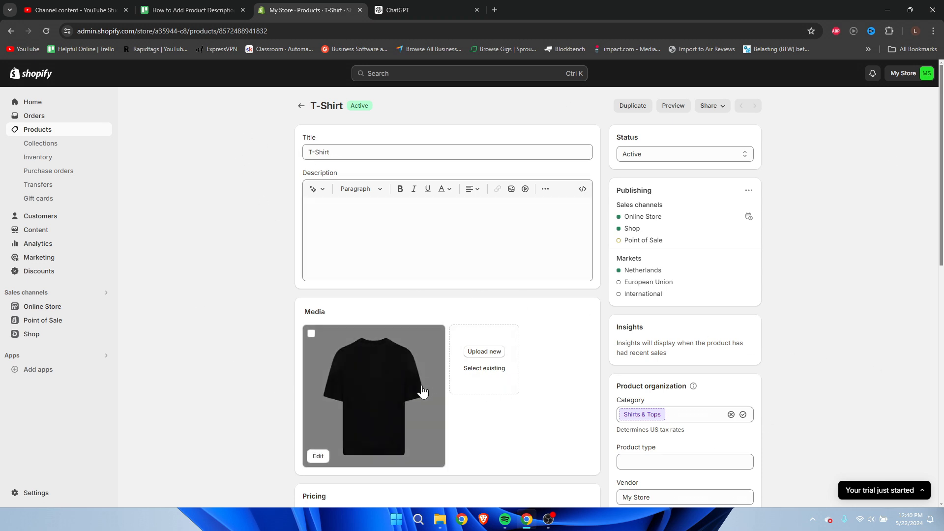
pyautogui.moveTo(332, 385)
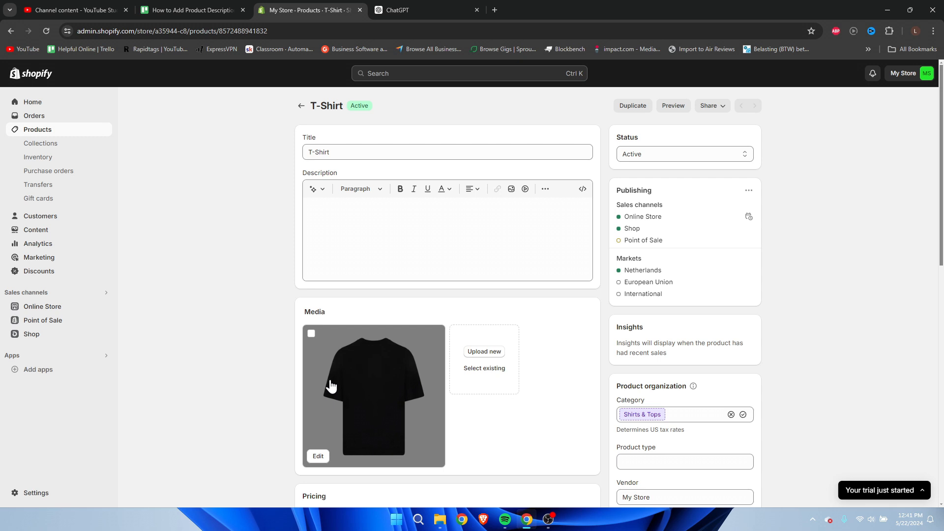
pyautogui.moveTo(373, 354)
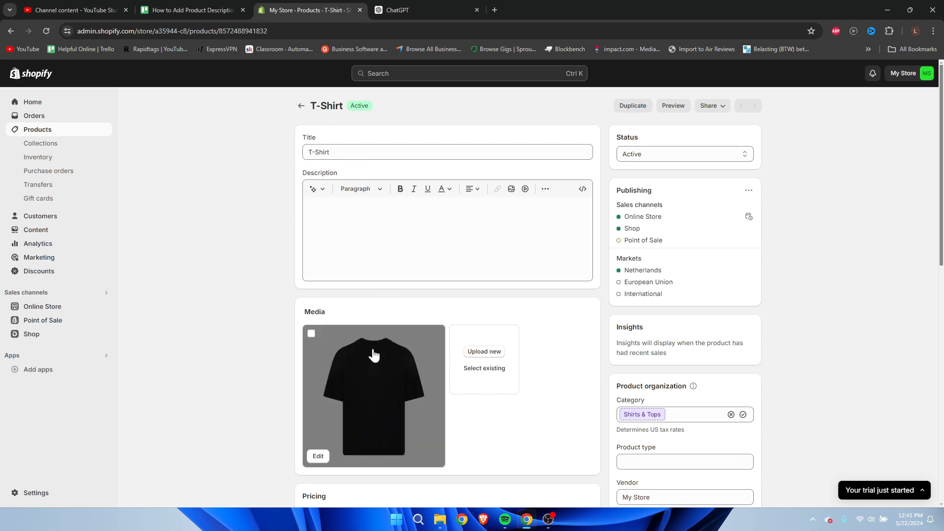
pyautogui.moveTo(347, 283)
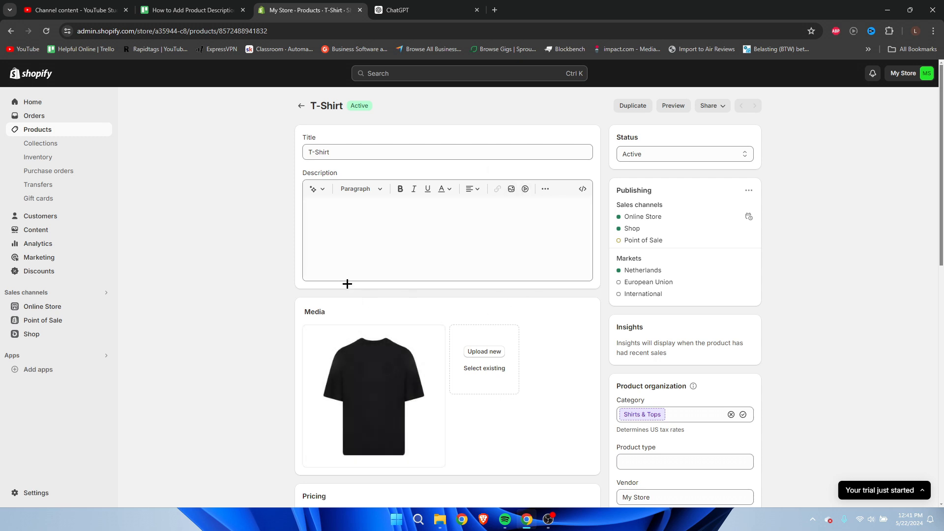
pyautogui.moveTo(437, 261)
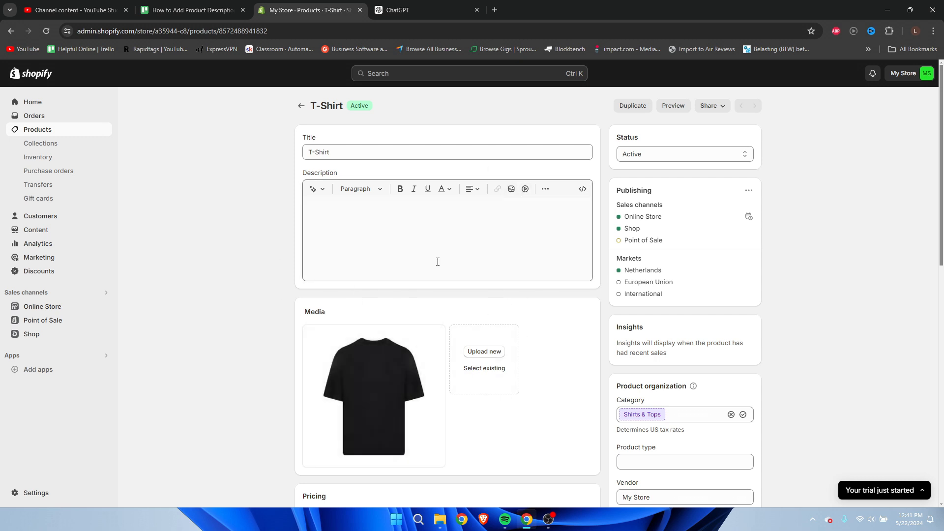
# - In ChatGPT, bring up the context menu on the selected Classic Black T-Shirt description
pyautogui.click(422, 10)
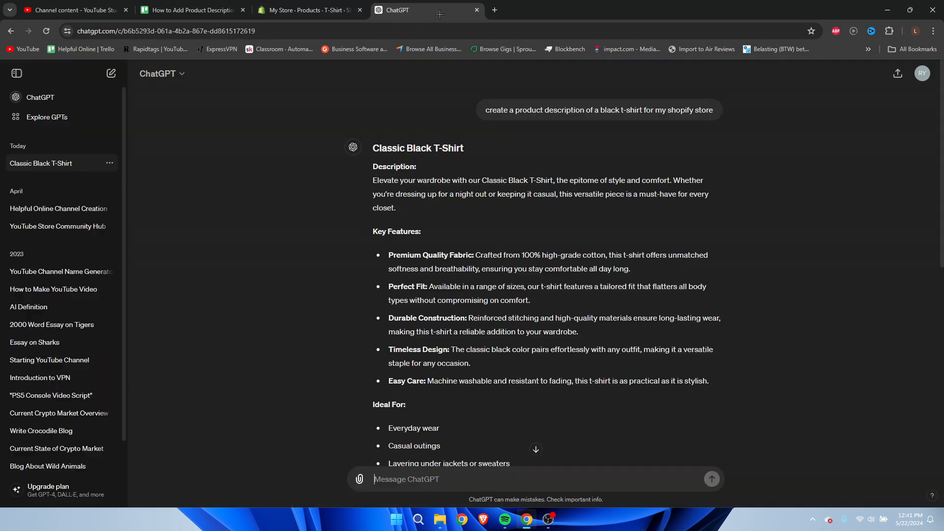
pyautogui.moveTo(487, 192)
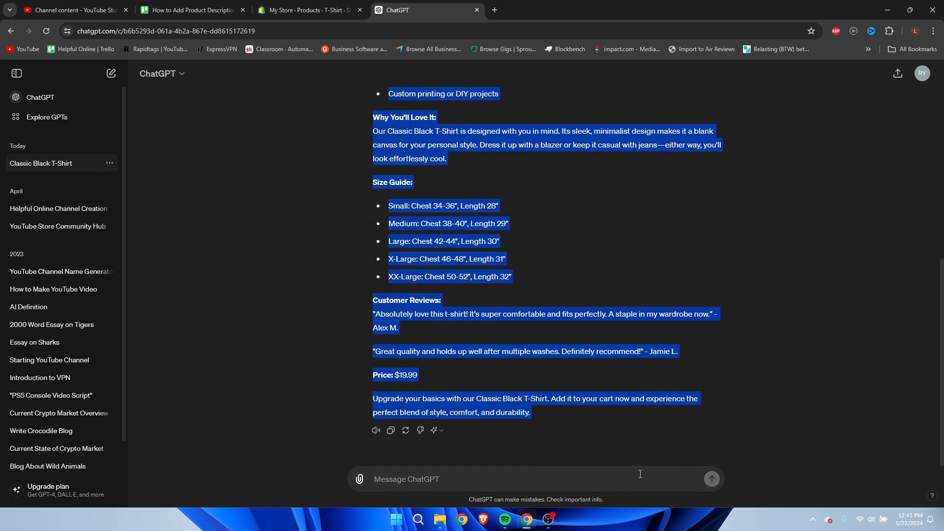
pyautogui.moveTo(501, 403)
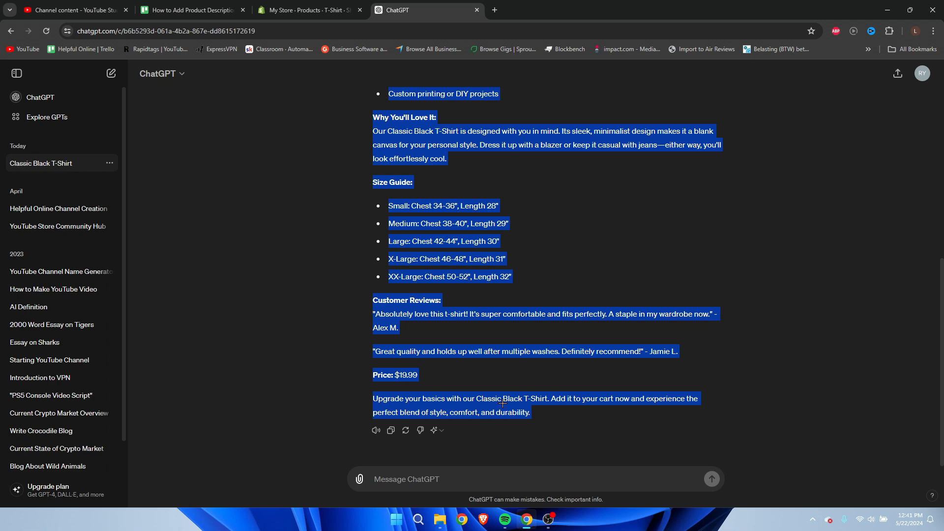
pyautogui.rightClick(501, 402)
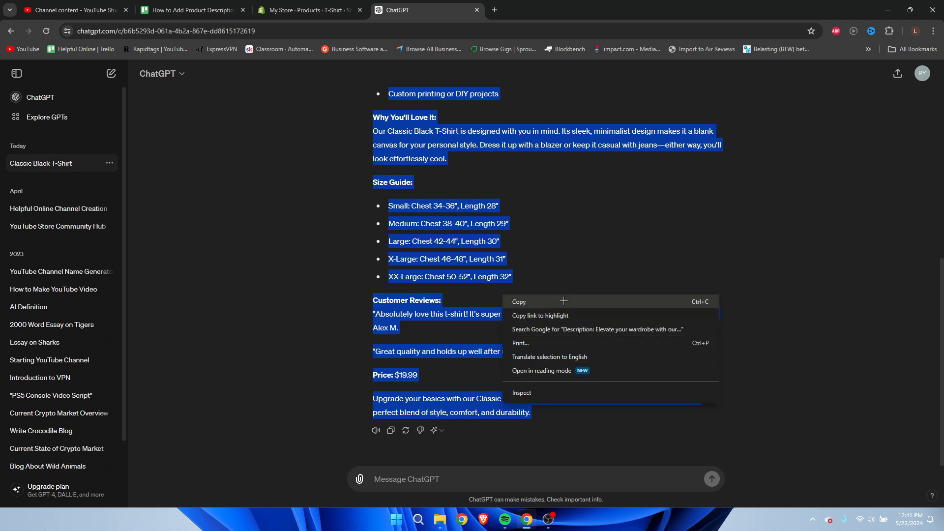
# - Paste the ChatGPT description into the T-Shirt, trim reviews and price, and save
pyautogui.click(306, 10)
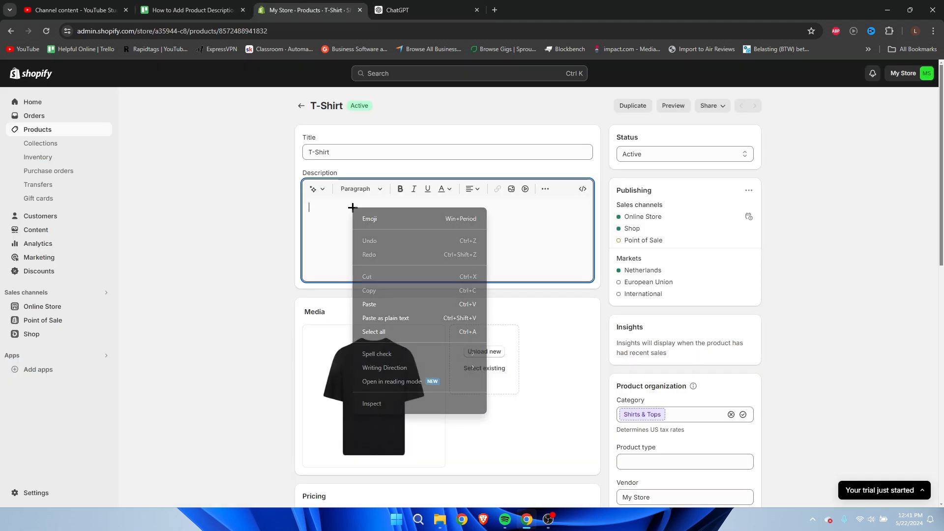
pyautogui.click(370, 304)
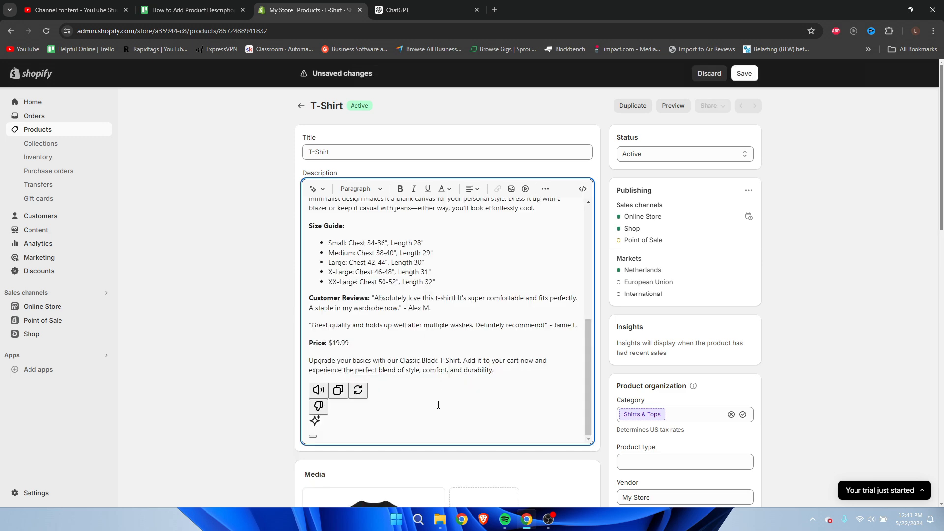
pyautogui.click(358, 389)
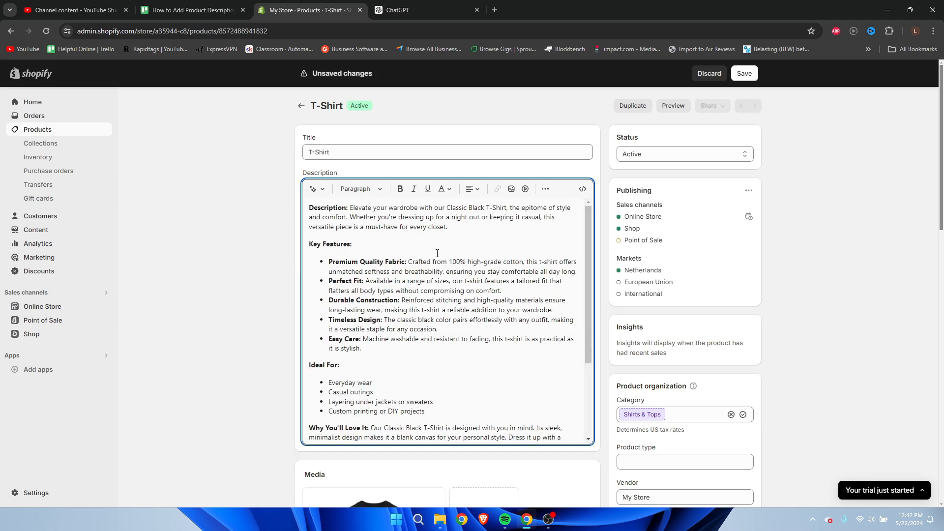
pyautogui.scroll(-3)
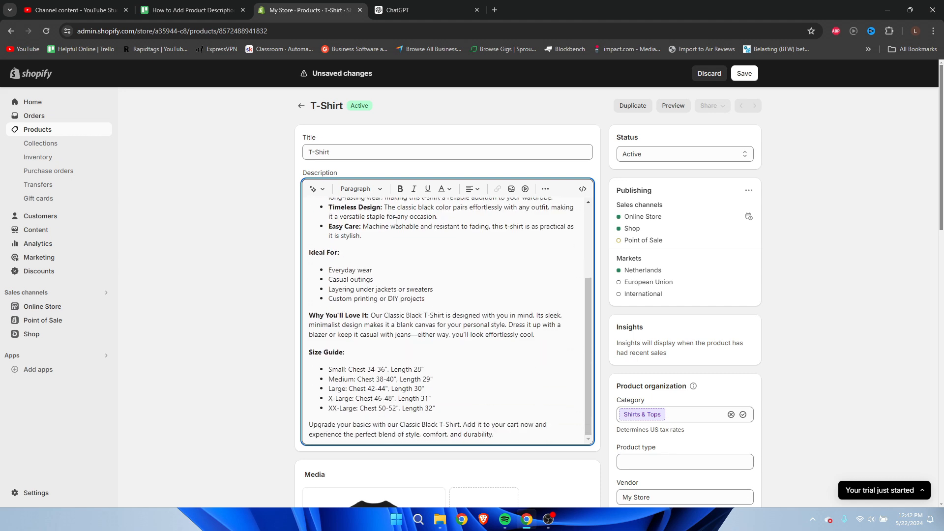
pyautogui.click(744, 73)
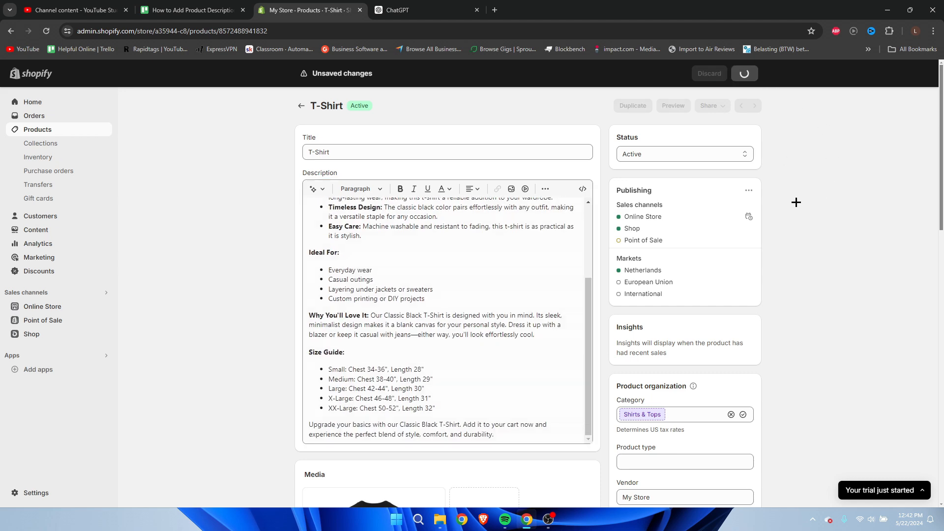
pyautogui.click(744, 73)
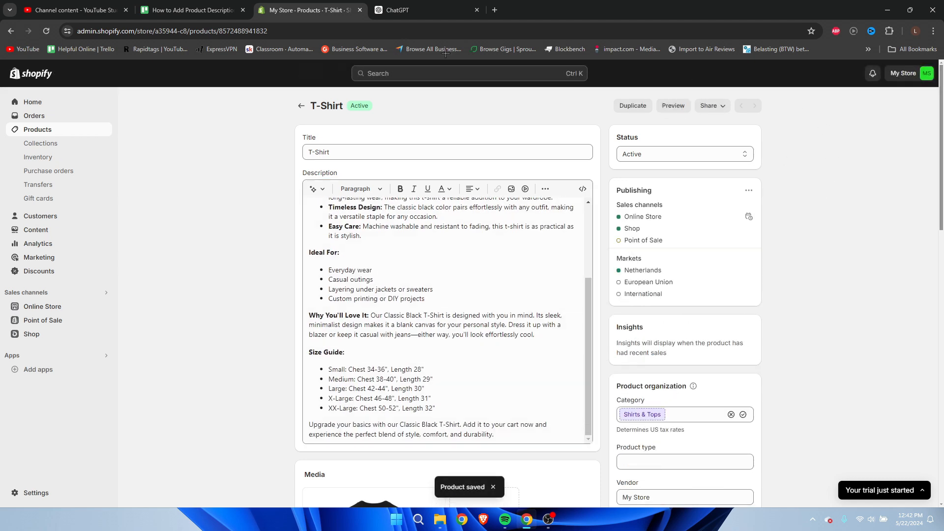
pyautogui.click(673, 105)
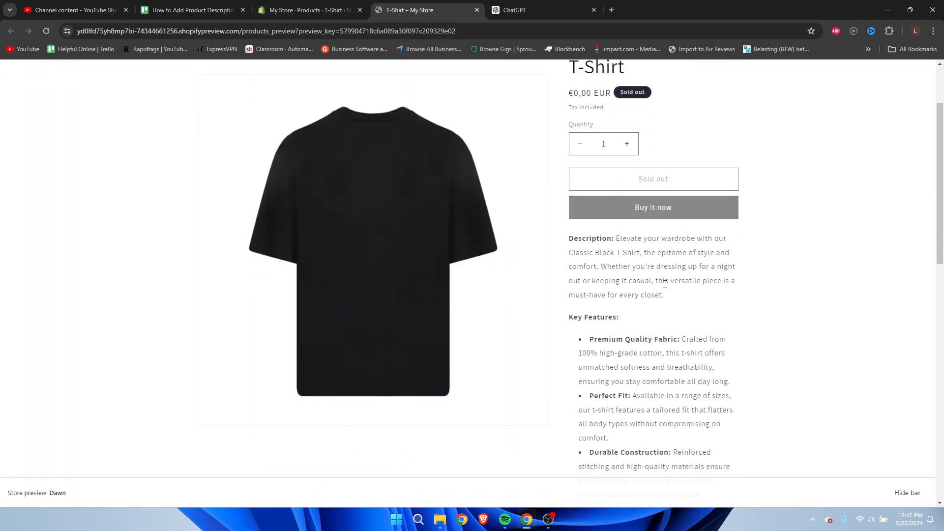
pyautogui.scroll(-3)
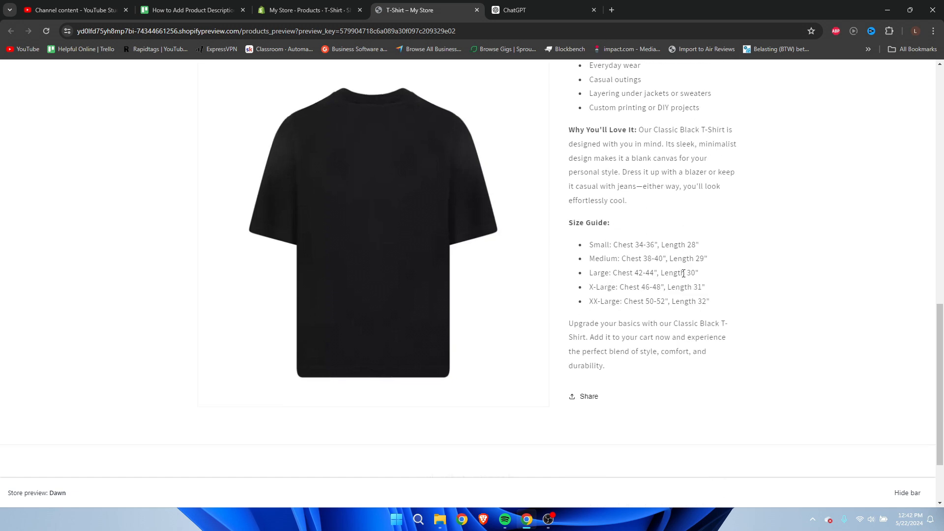
pyautogui.scroll(3)
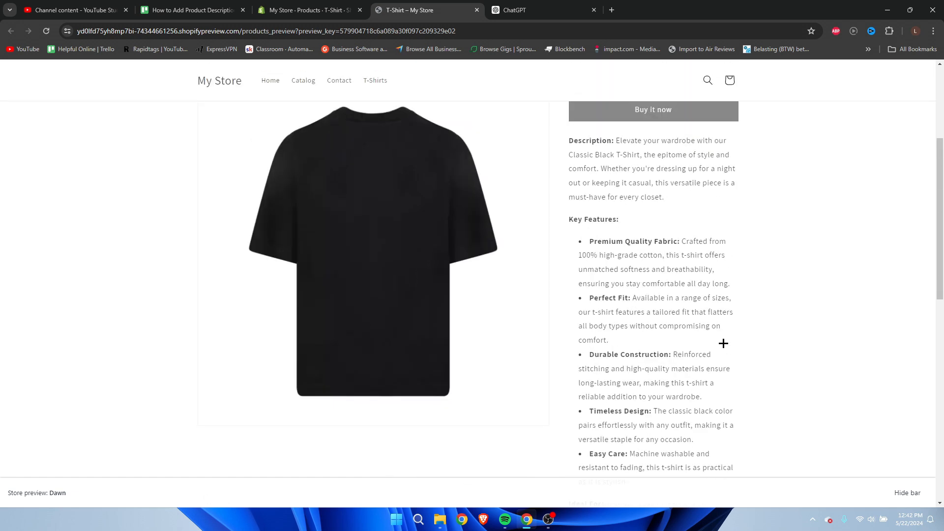
pyautogui.scroll(3)
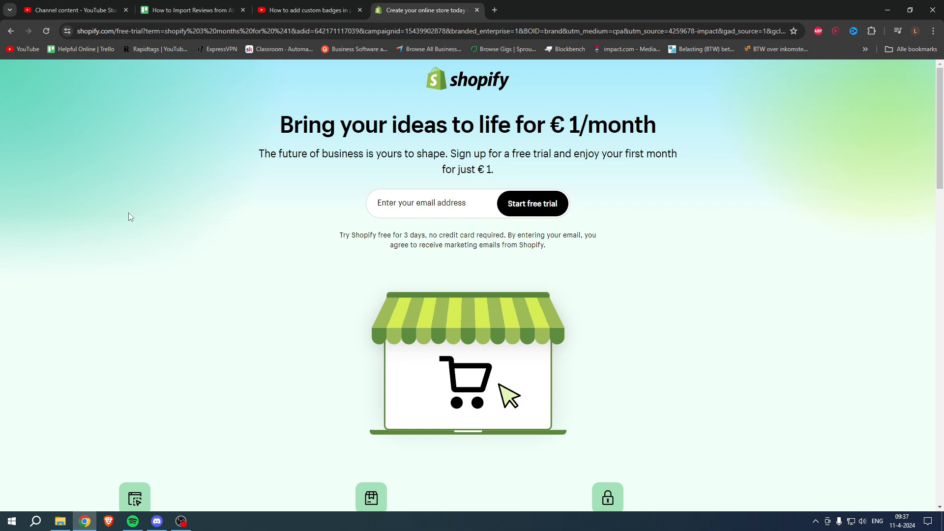
pyautogui.moveTo(193, 198)
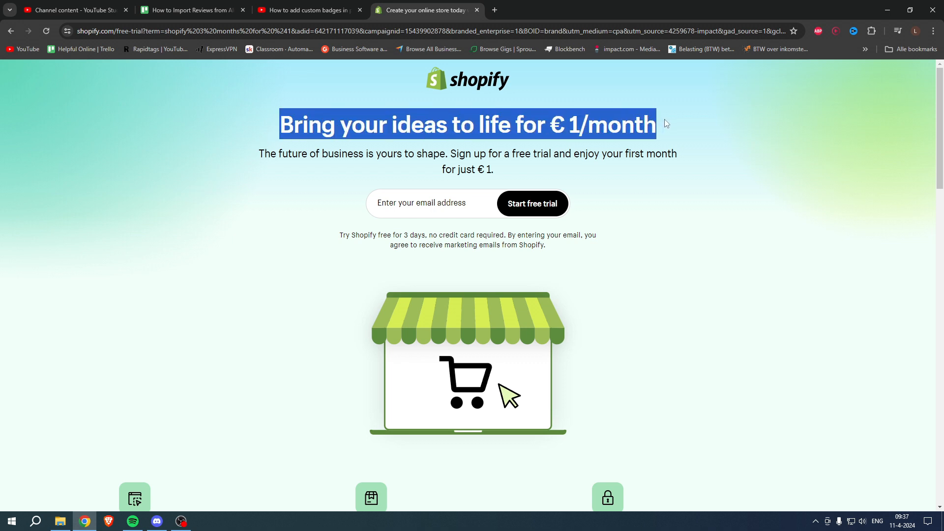
pyautogui.click(665, 123)
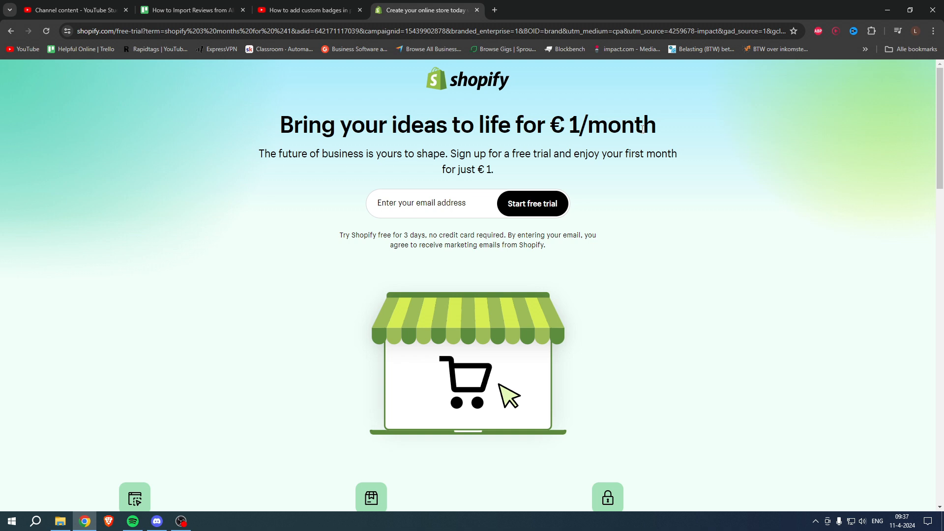
pyautogui.moveTo(642, 129)
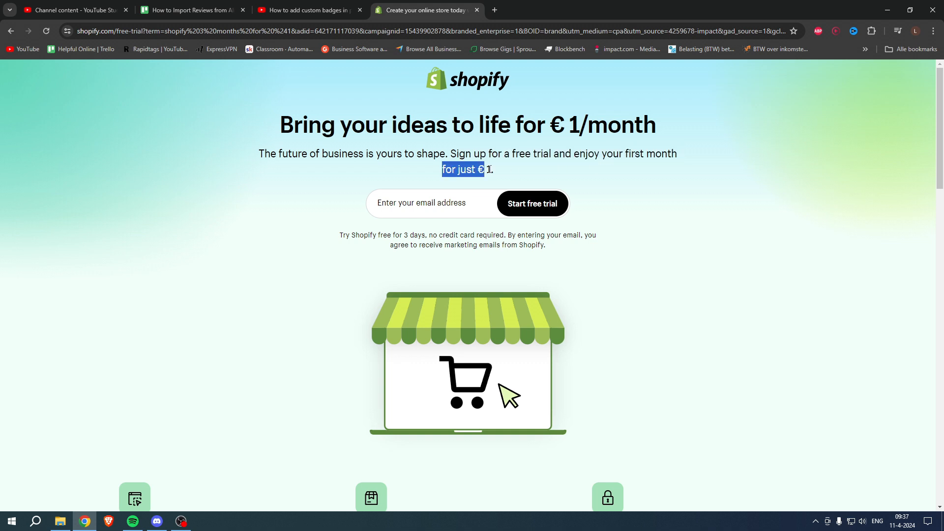
pyautogui.click(501, 172)
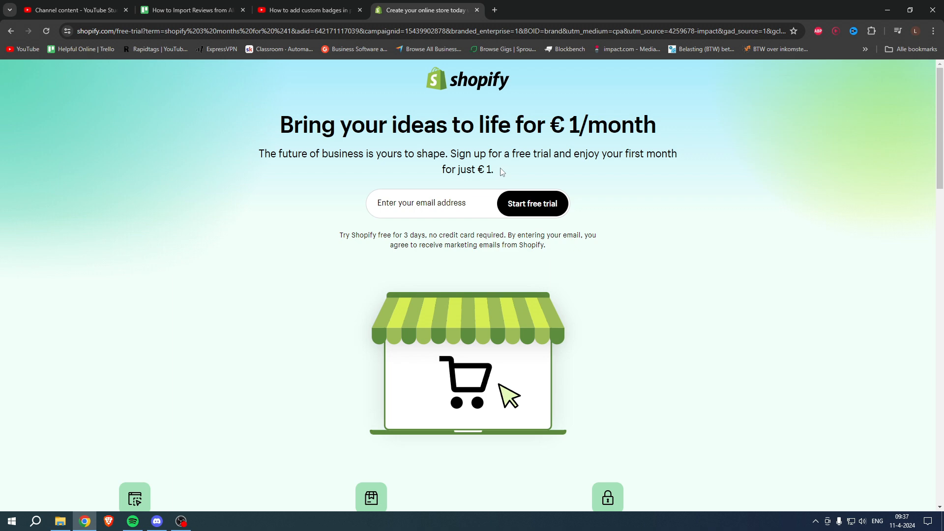
pyautogui.moveTo(551, 173)
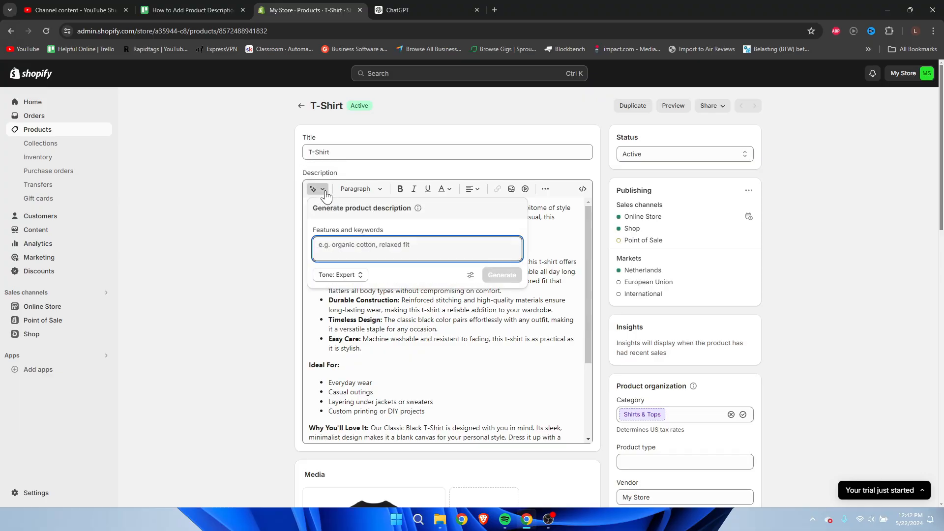
# - Insert blank lines between the Easy Care point and the Ideal For section
pyautogui.click(313, 188)
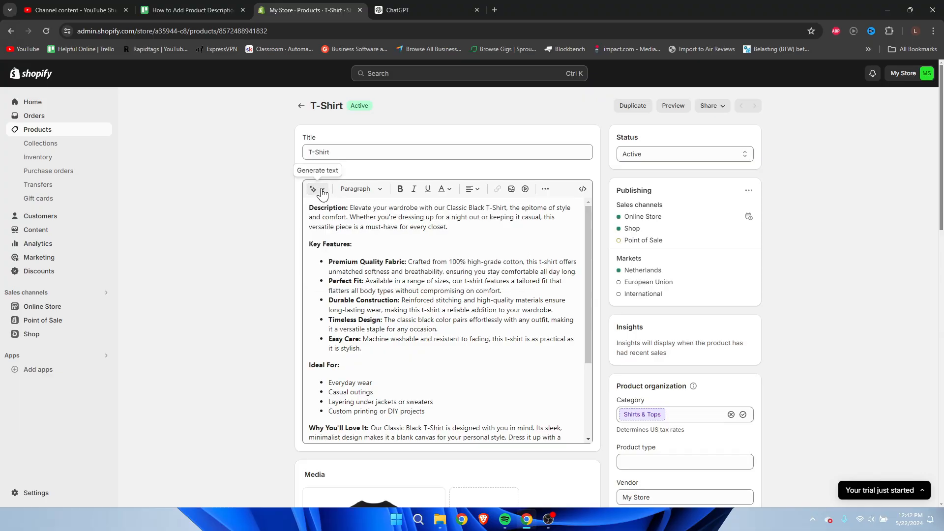
pyautogui.moveTo(362, 192)
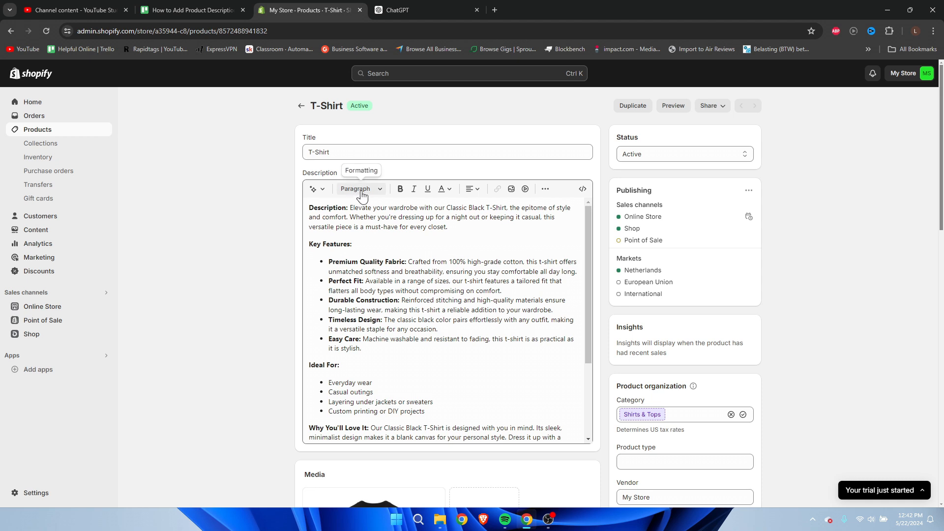
pyautogui.click(359, 188)
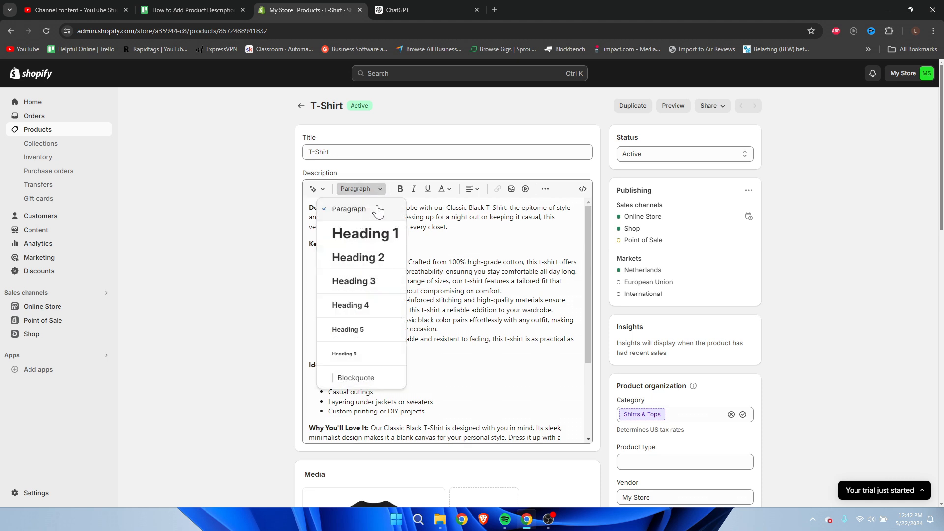
pyautogui.moveTo(400, 188)
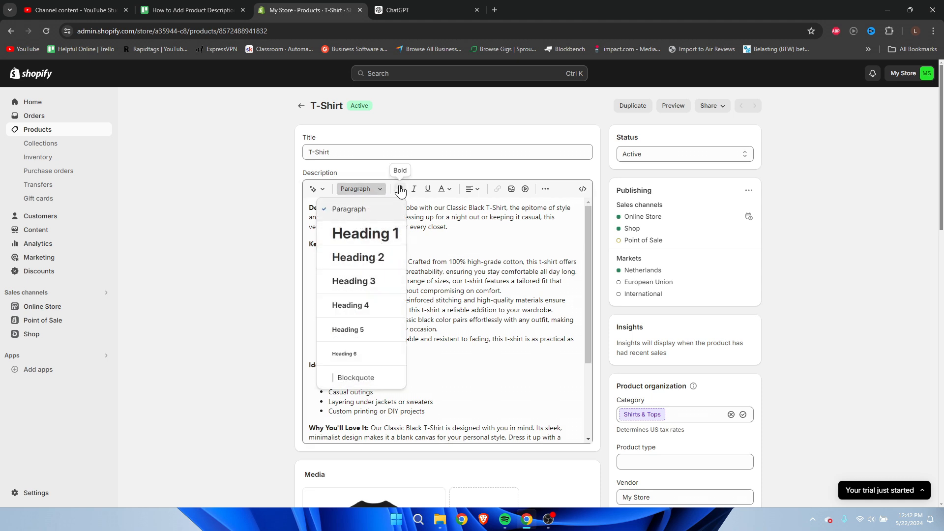
pyautogui.moveTo(449, 191)
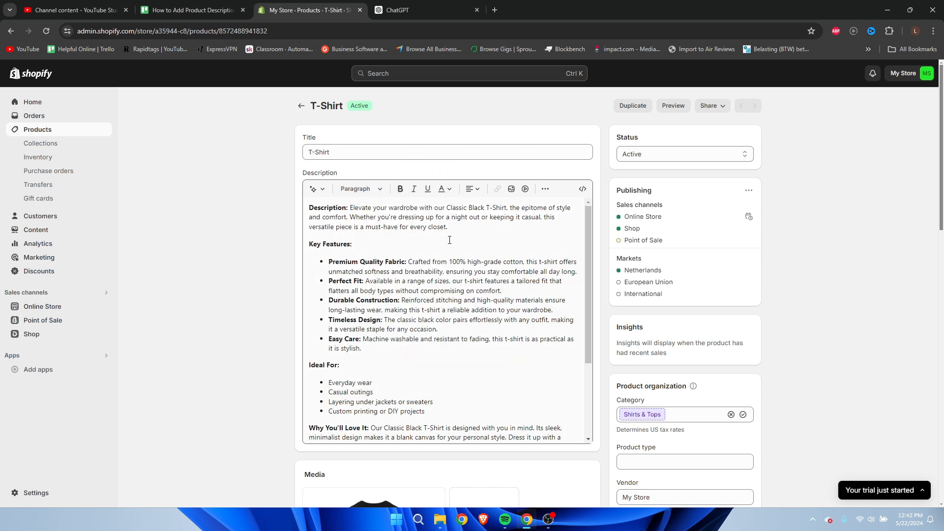
pyautogui.moveTo(473, 188)
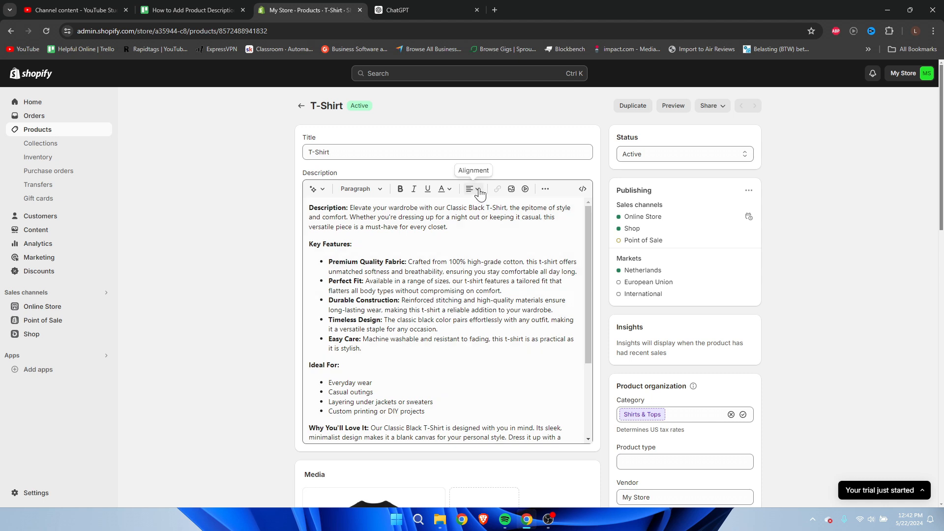
pyautogui.moveTo(471, 249)
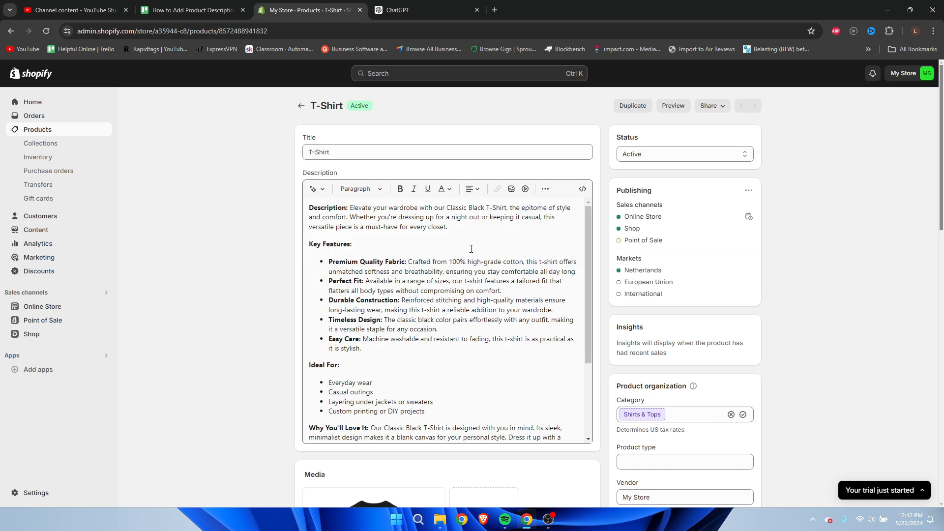
pyautogui.moveTo(509, 198)
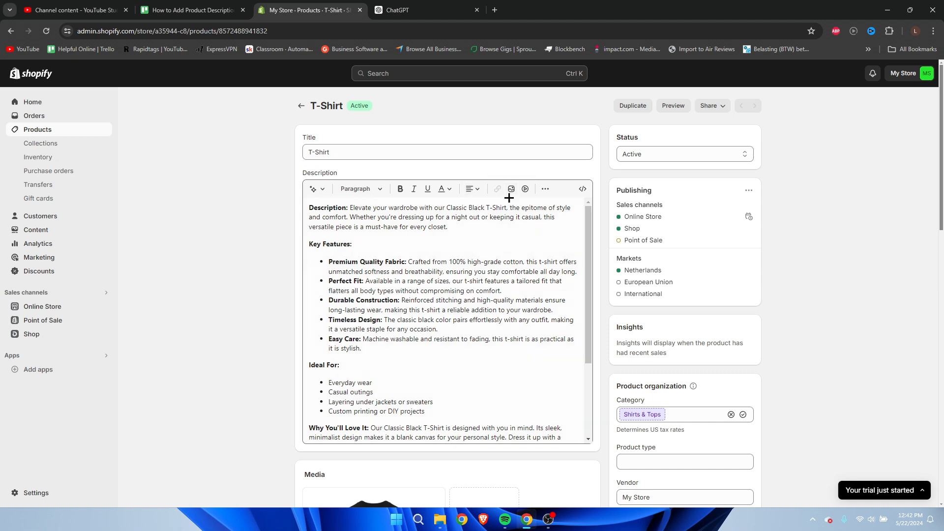
pyautogui.scroll(-3)
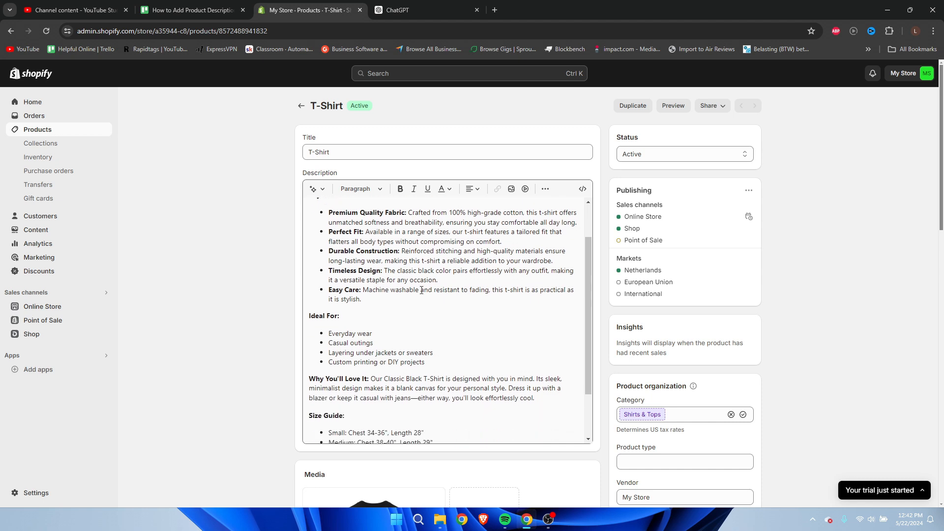
pyautogui.press('enter')
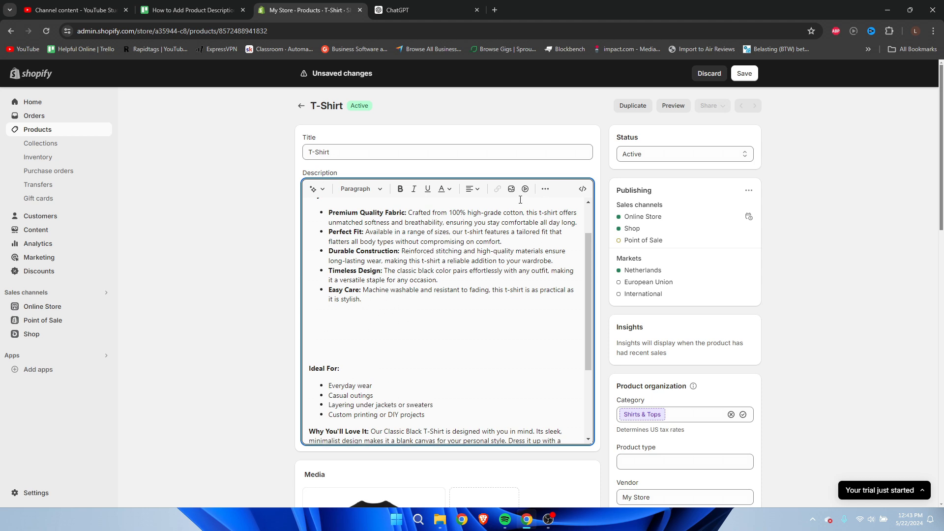
# - Open the description's image picker and browse Downloads for a T-shirt PNG
pyautogui.click(510, 188)
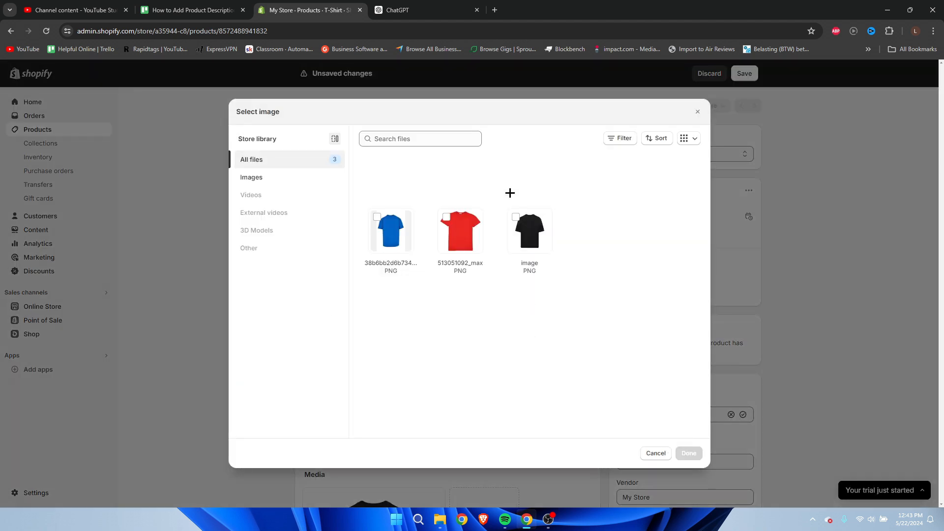
pyautogui.click(509, 193)
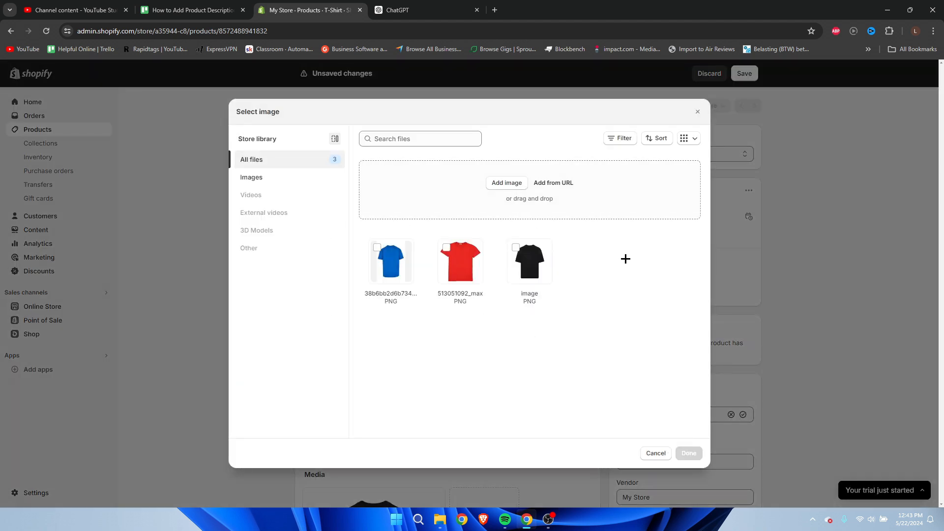
pyautogui.moveTo(612, 268)
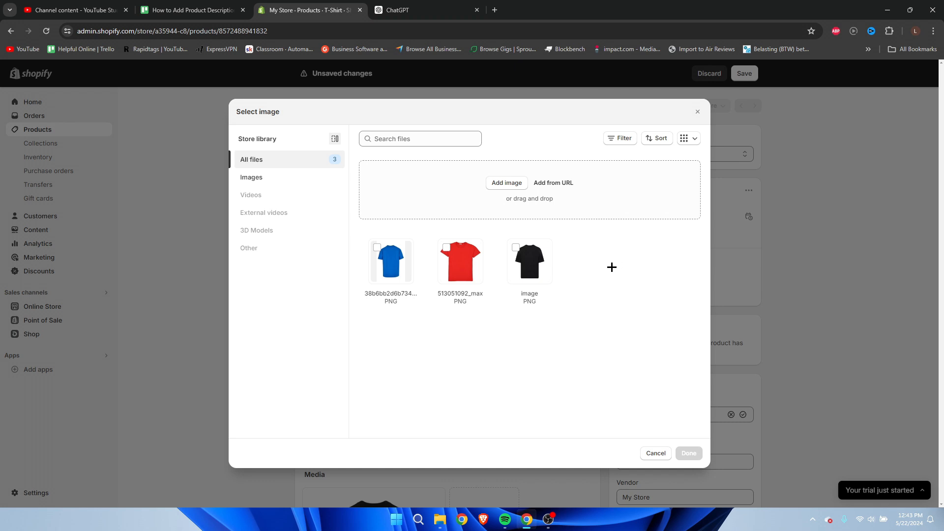
pyautogui.moveTo(553, 196)
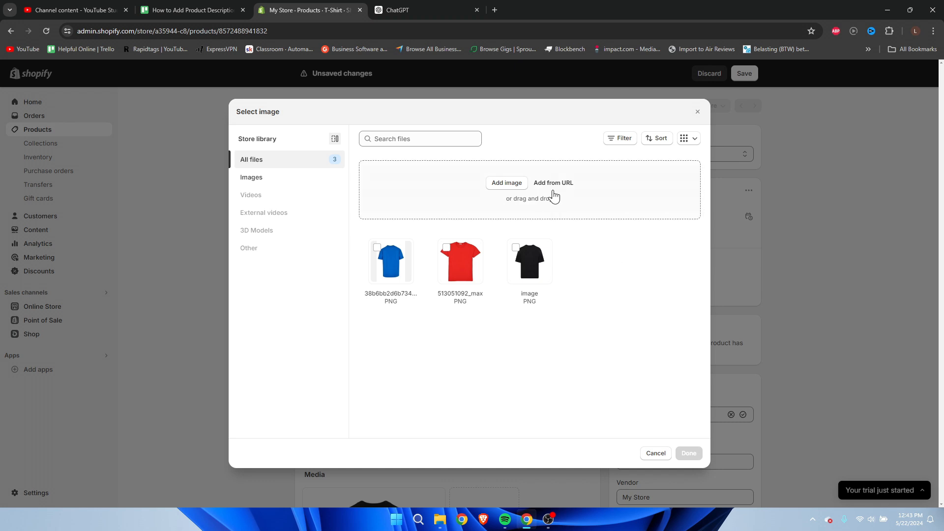
pyautogui.moveTo(625, 241)
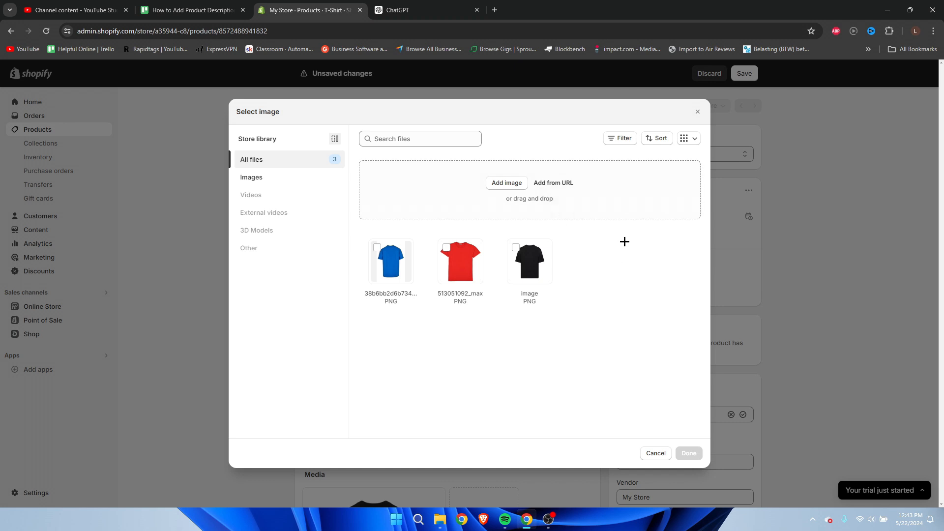
pyautogui.moveTo(615, 252)
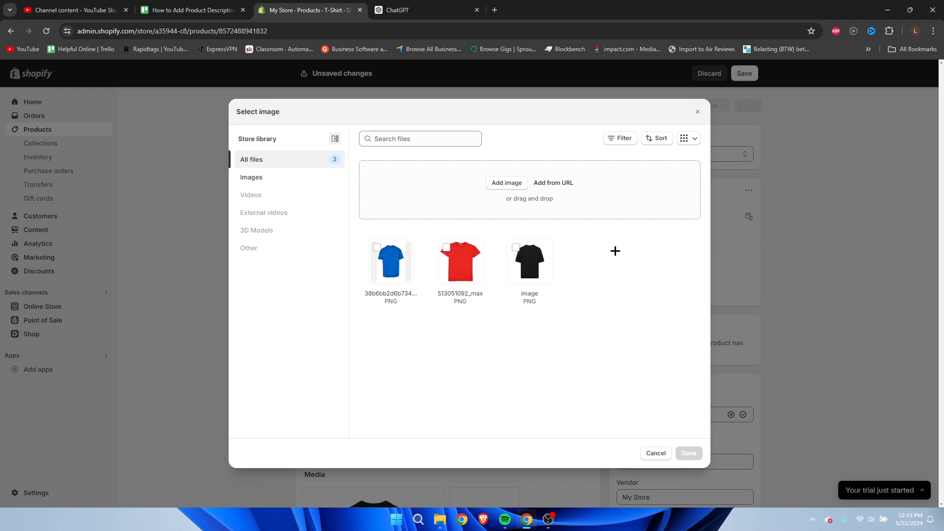
pyautogui.moveTo(512, 202)
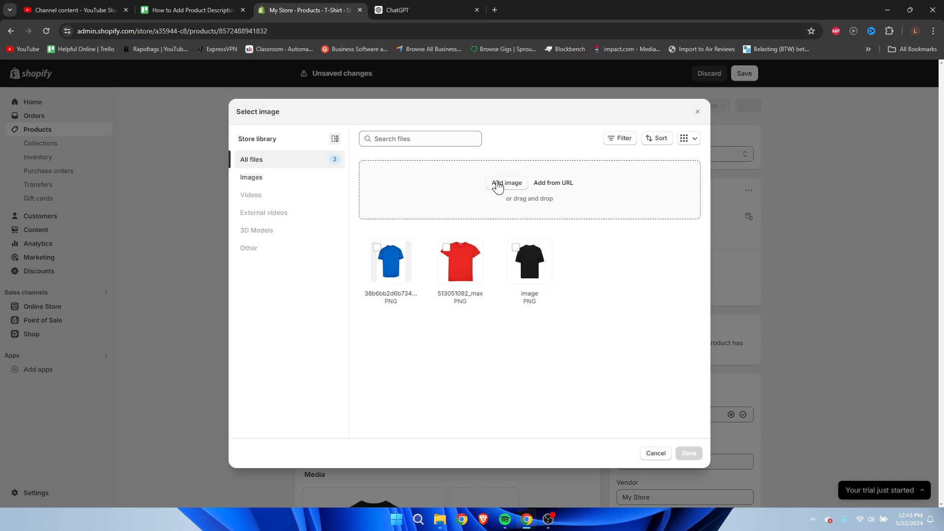
pyautogui.click(506, 182)
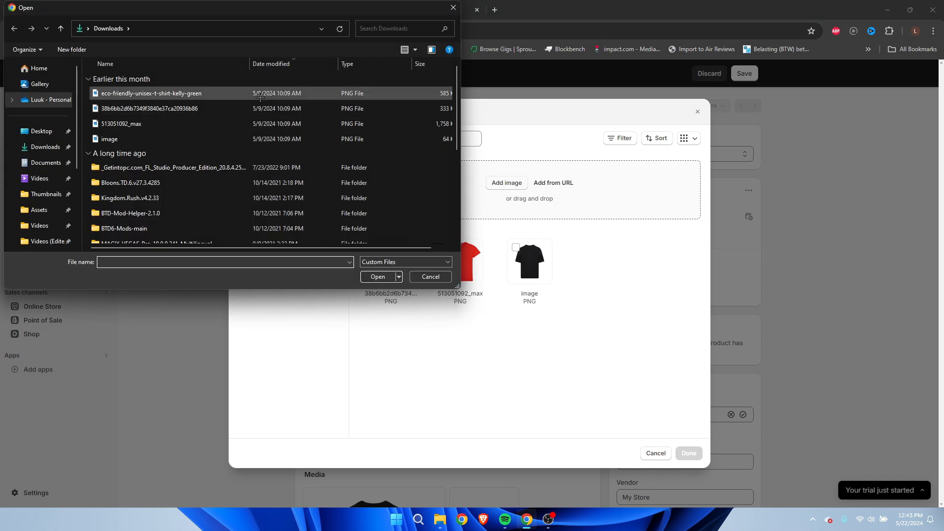
# - Upload the eco-friendly kelly-green T-shirt PNG and insert it into the description
pyautogui.click(378, 277)
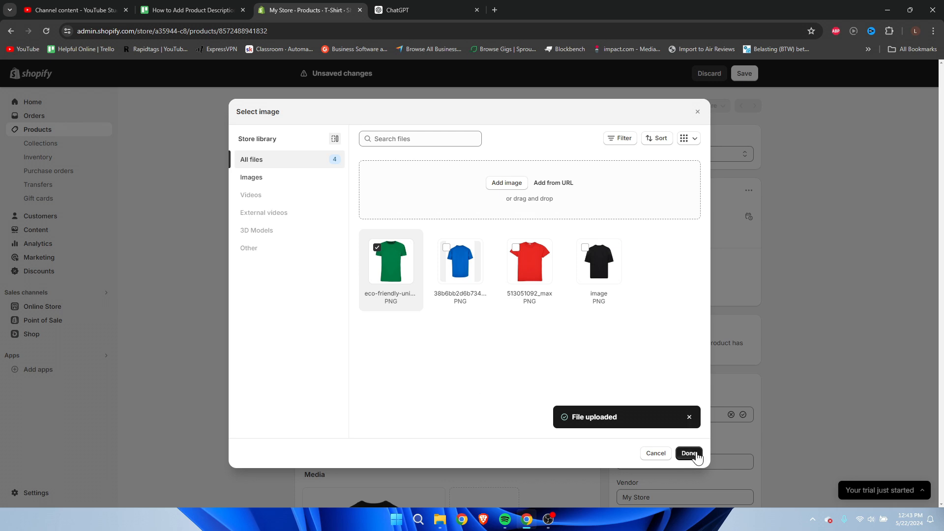
pyautogui.click(688, 453)
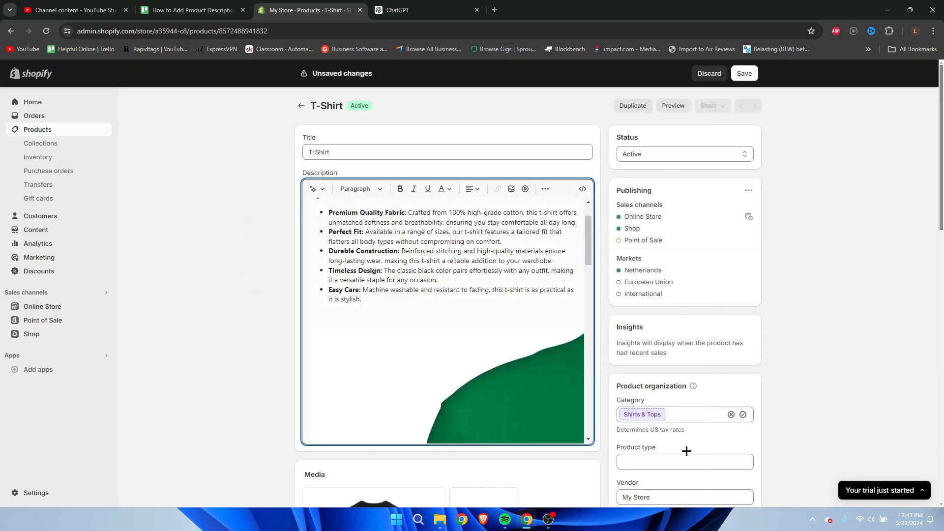
# - Save the T-Shirt with its embedded green image and open the storefront preview
pyautogui.scroll(-3)
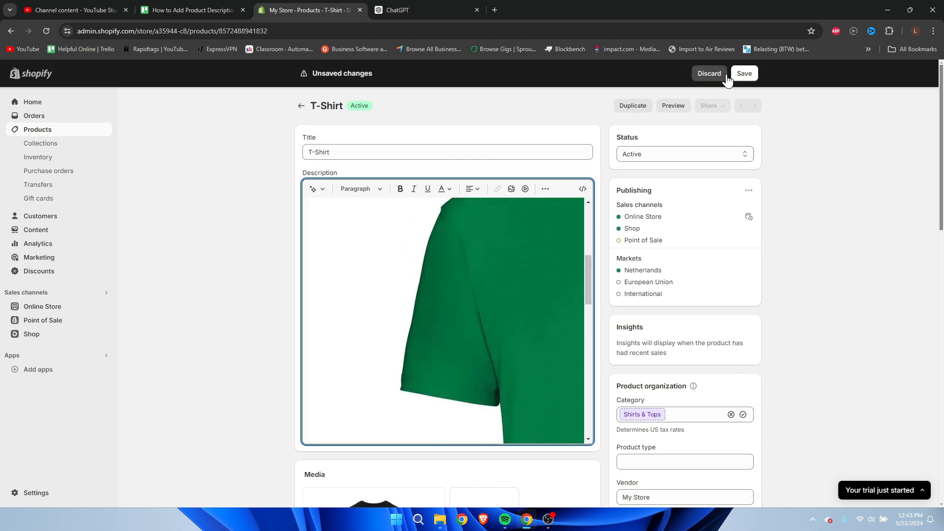
pyautogui.click(744, 73)
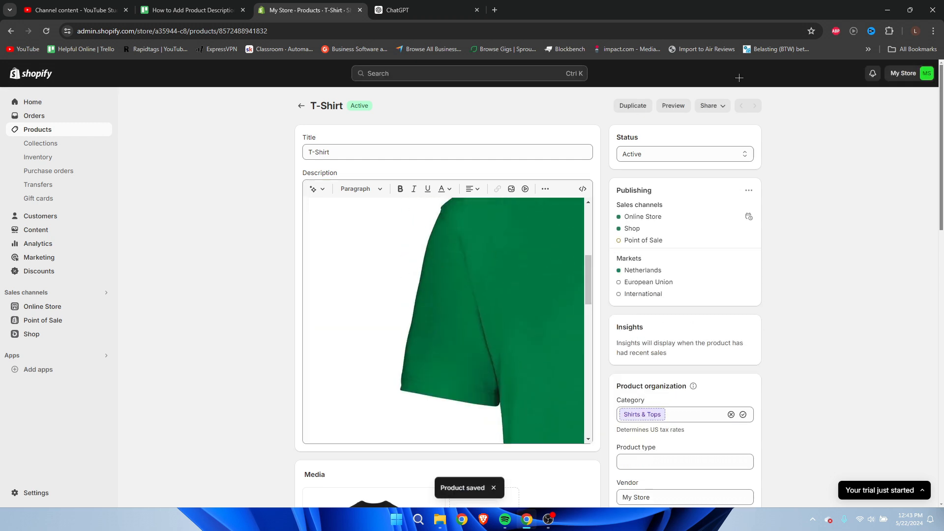
pyautogui.click(672, 105)
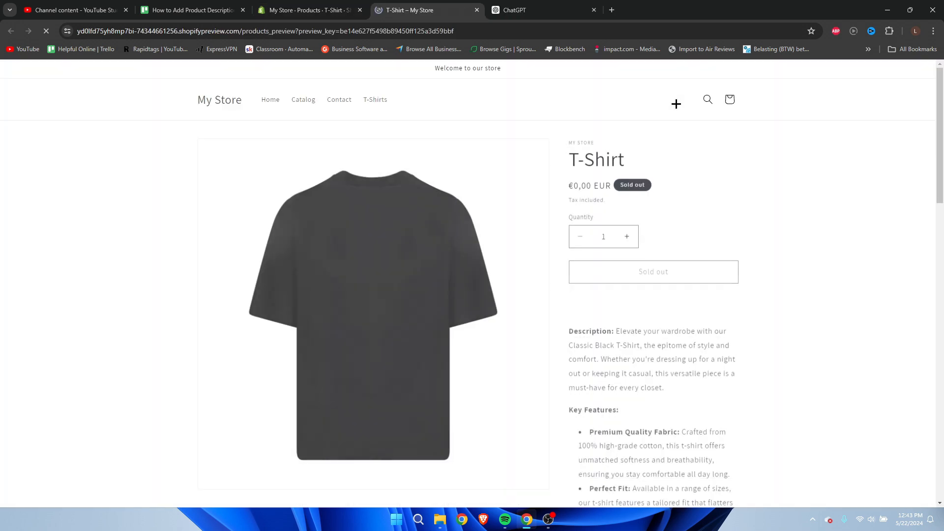
# - Scroll the preview to check the green shirt image, then go back to the editor
pyautogui.scroll(-3)
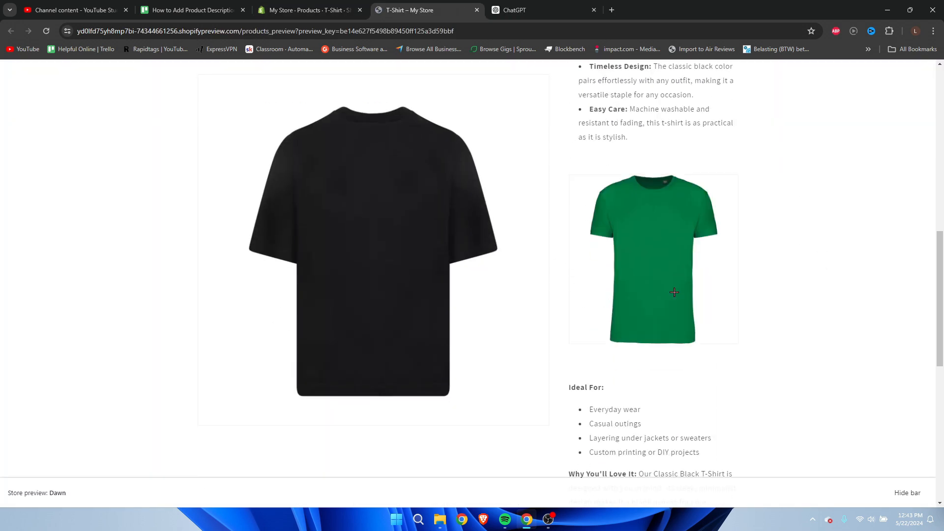
pyautogui.scroll(-3)
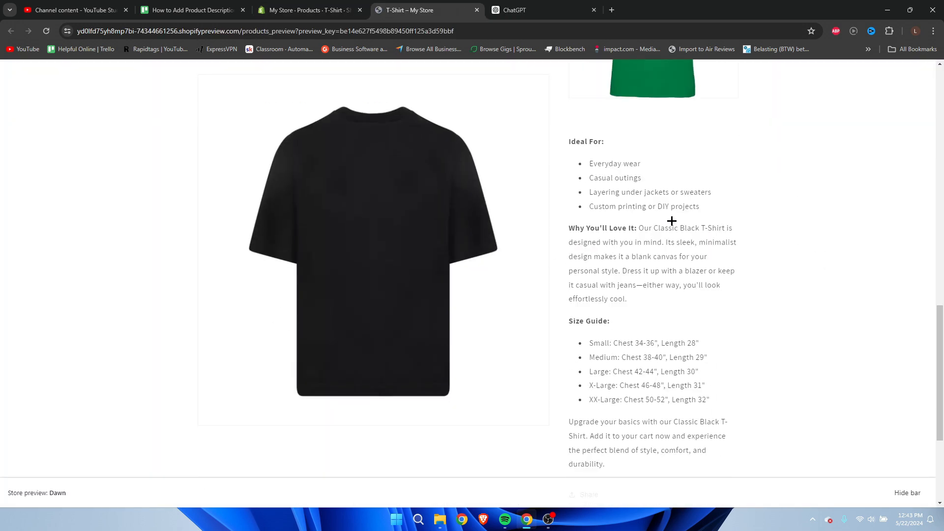
pyautogui.scroll(3)
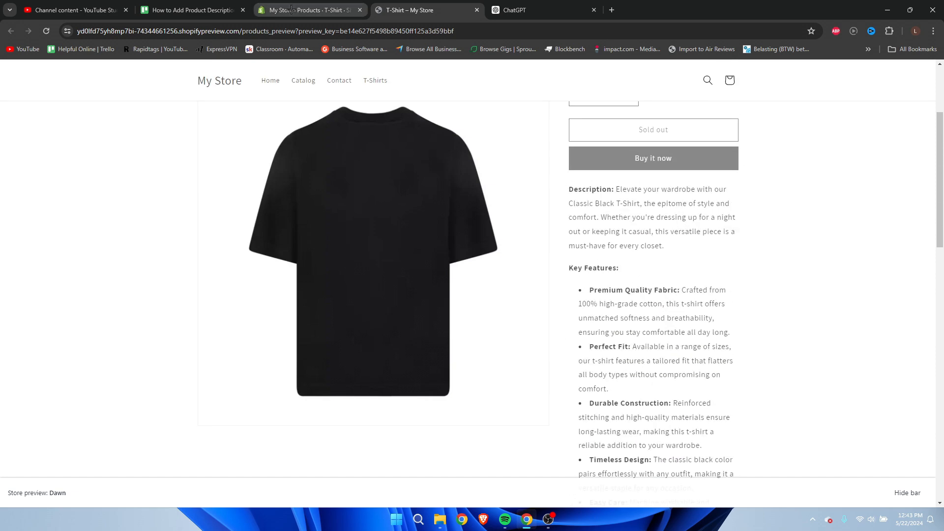
pyautogui.click(307, 10)
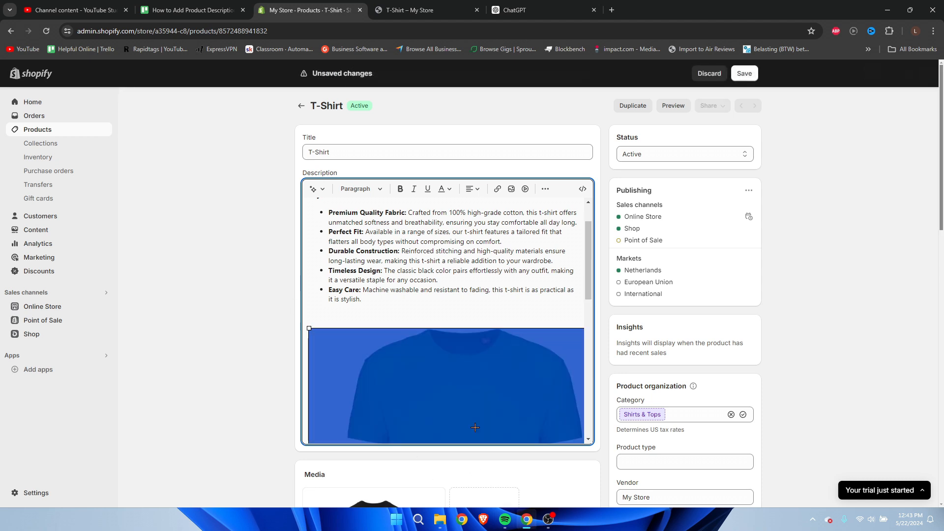
# - Re-save the T-Shirt and check a fresh preview showing the green shirt in the description
pyautogui.scroll(-3)
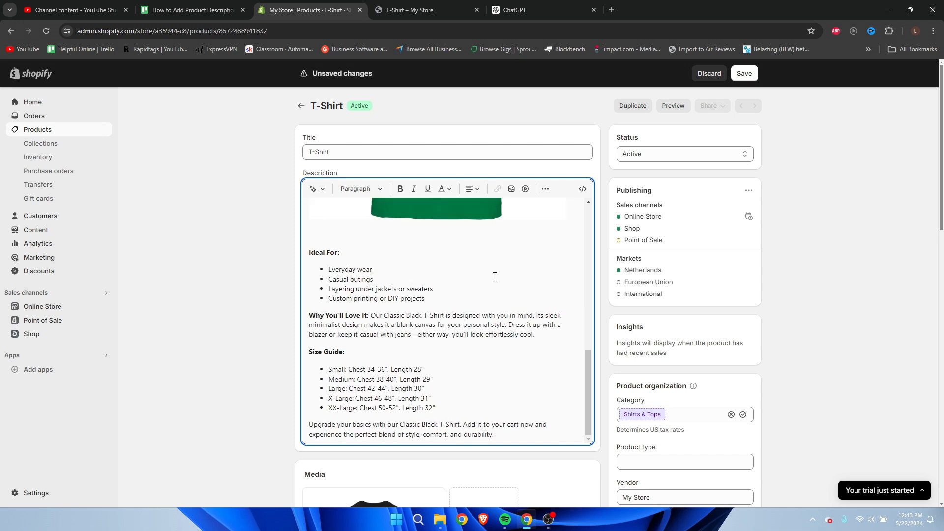
pyautogui.click(744, 72)
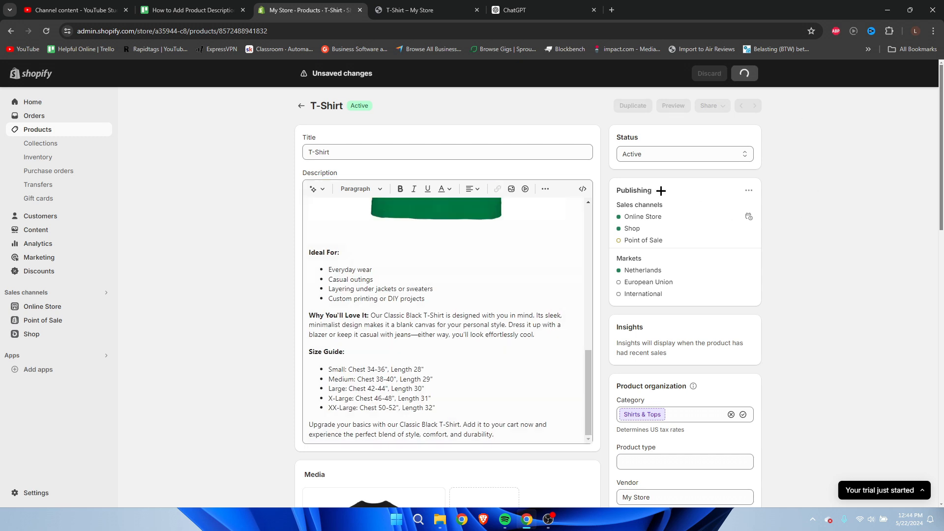
pyautogui.click(743, 73)
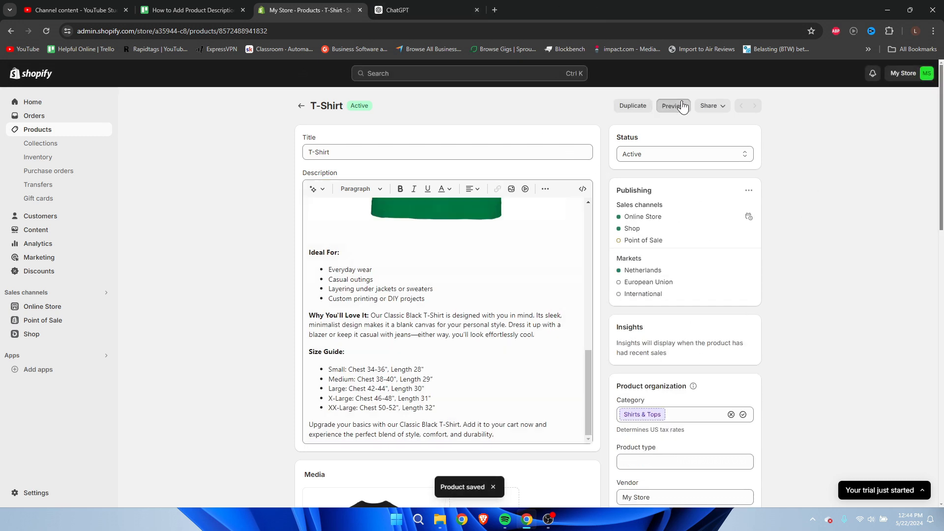
pyautogui.click(672, 106)
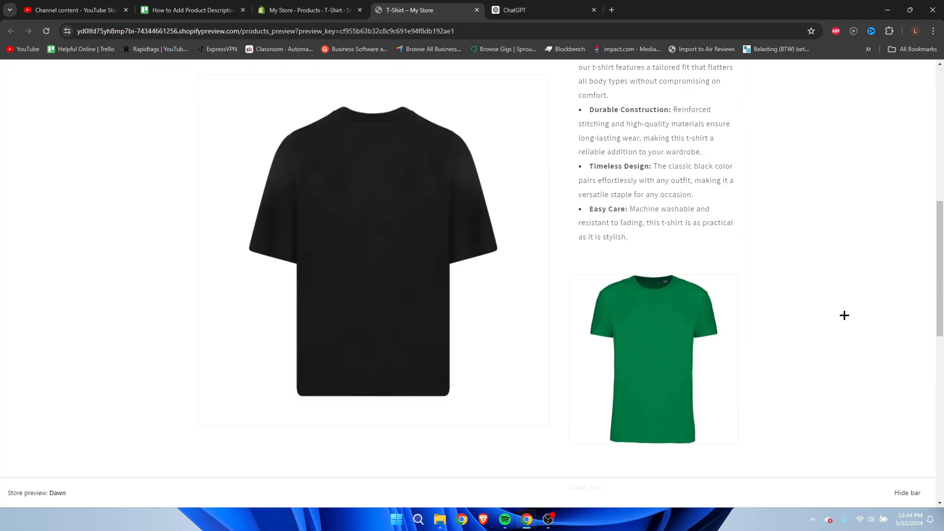
pyautogui.scroll(3)
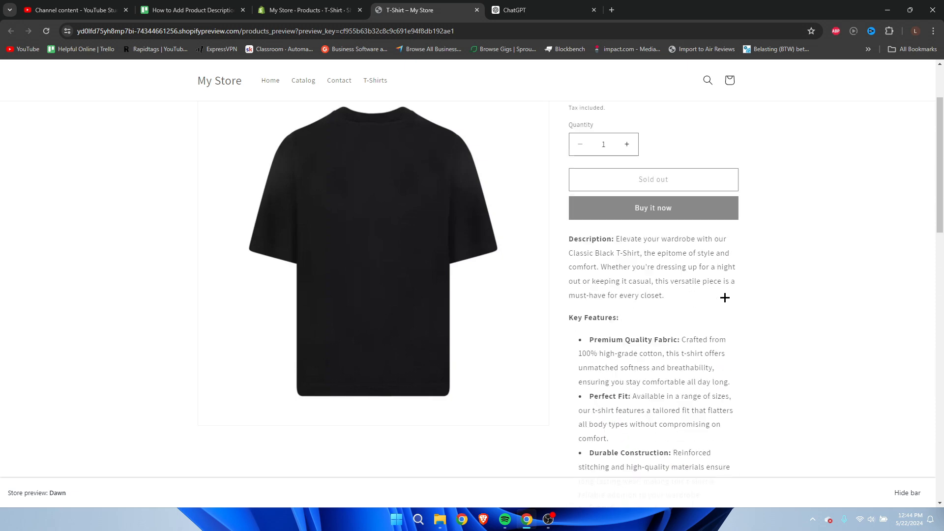
# - Return from the storefront preview to the T-Shirt product edit page
pyautogui.click(307, 10)
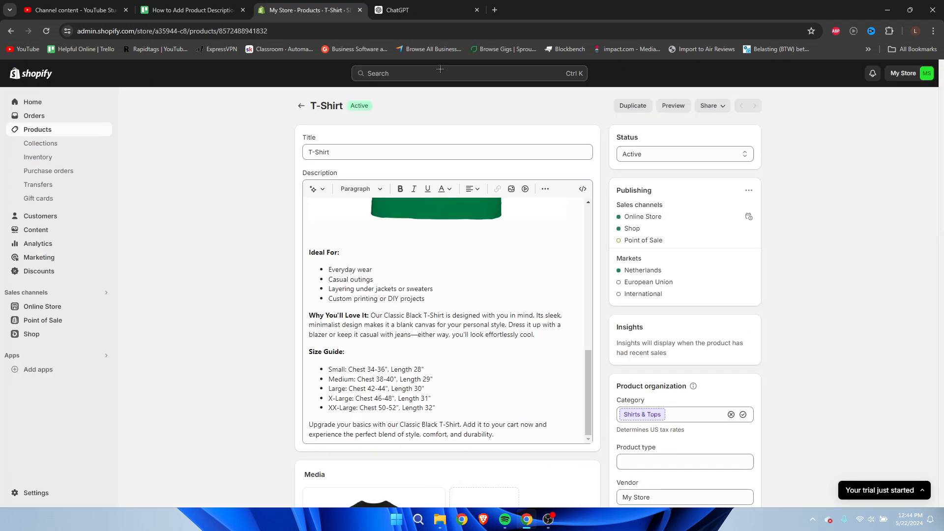
pyautogui.moveTo(571, 188)
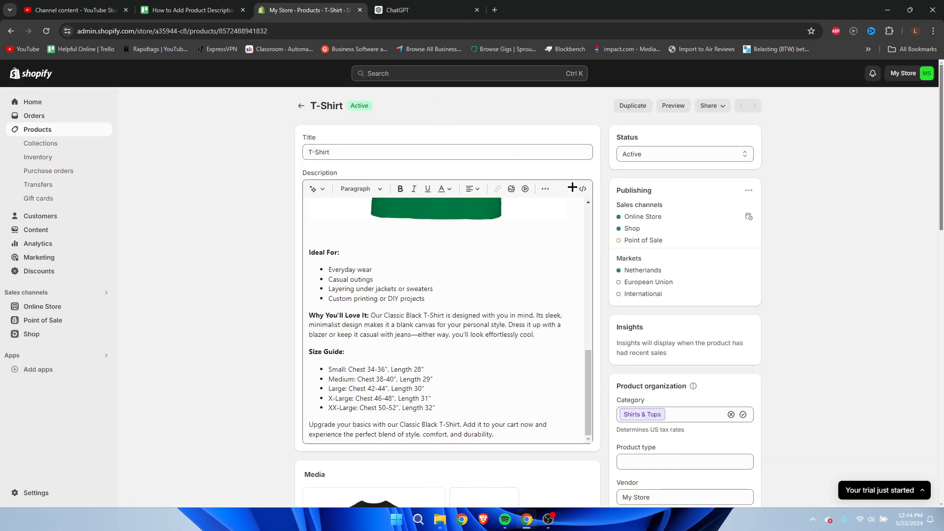
pyautogui.moveTo(581, 189)
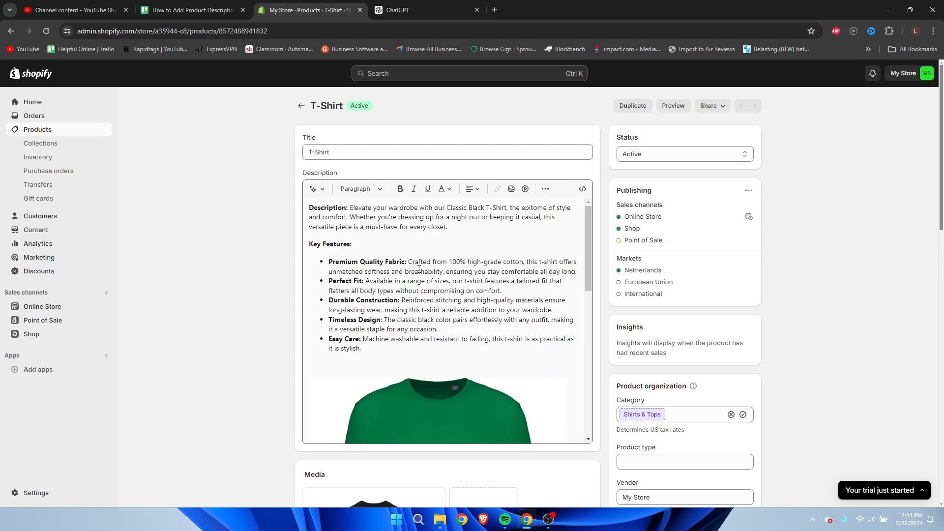
pyautogui.moveTo(504, 189)
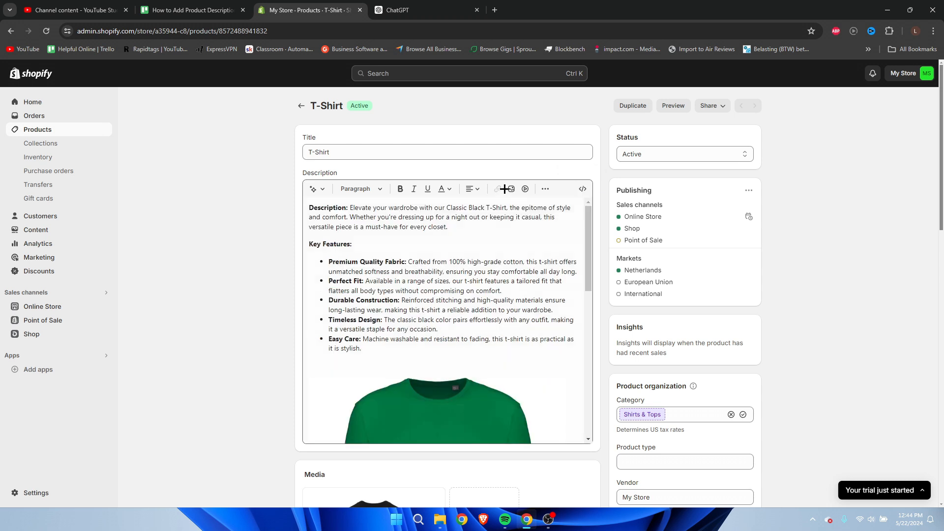